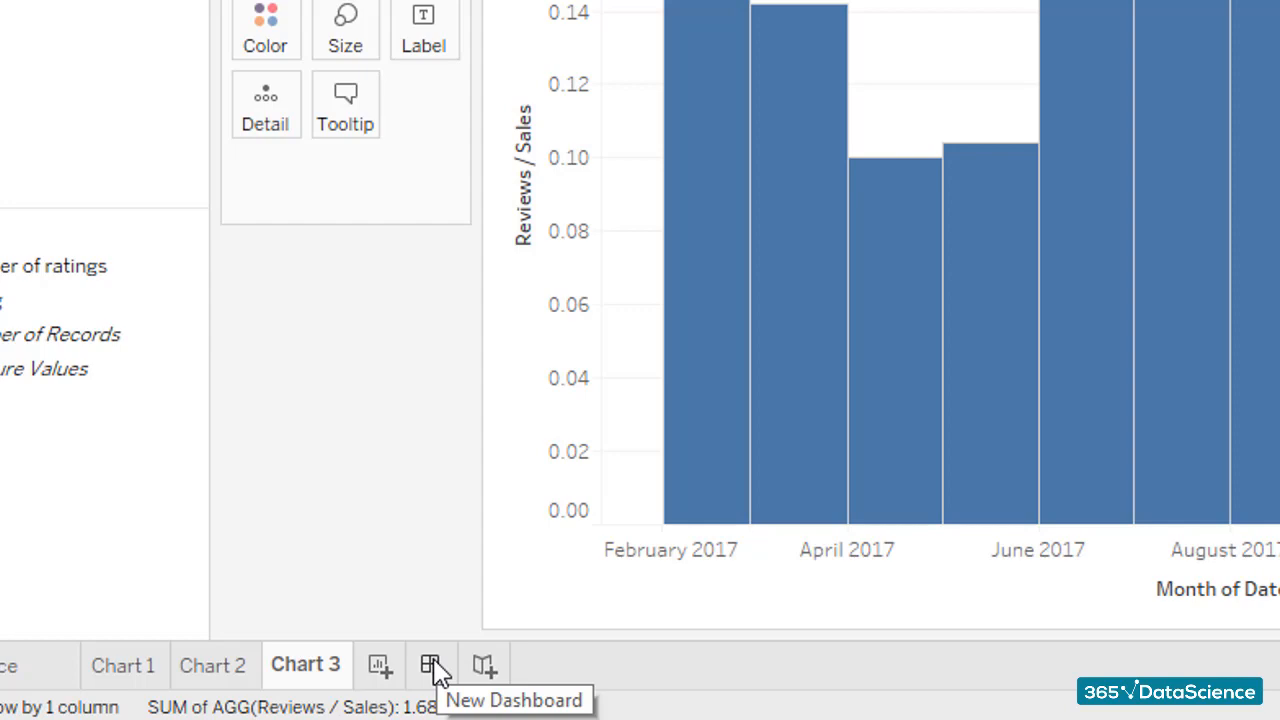
# Step: Create Dashboard 1 and switch its size setting to a larger range
pyautogui.click(432, 664)
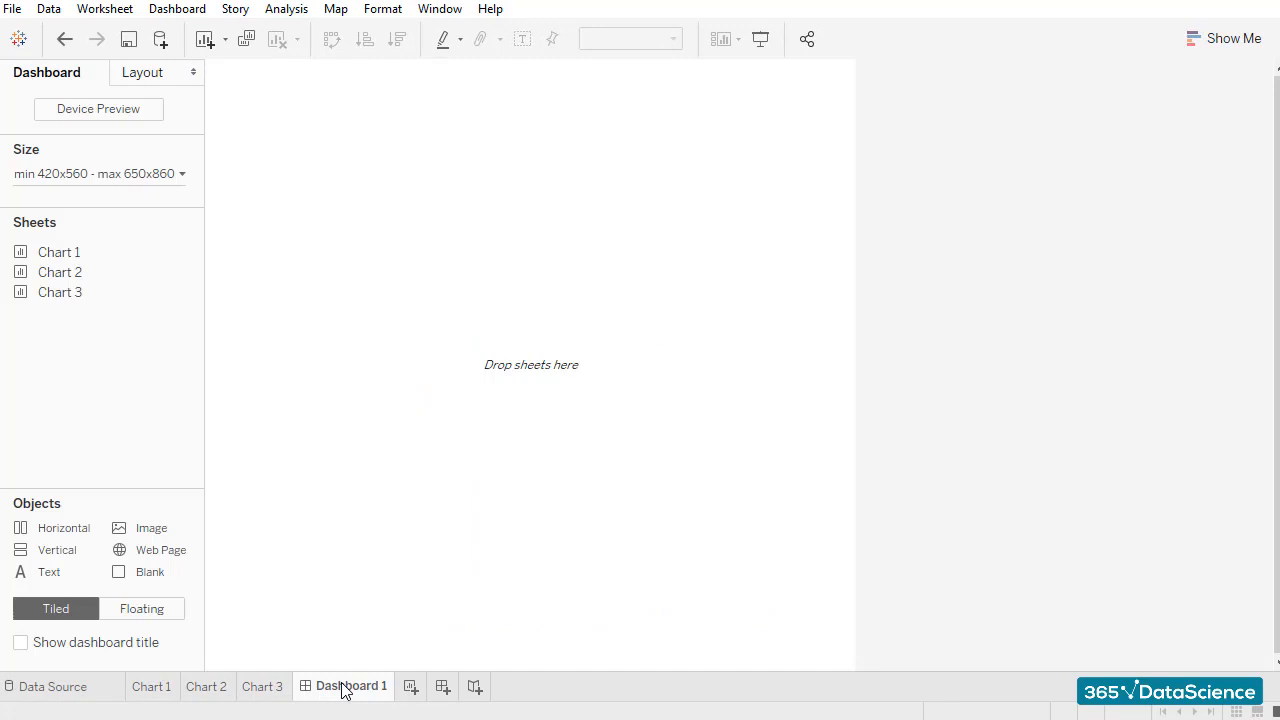
pyautogui.moveTo(348, 644)
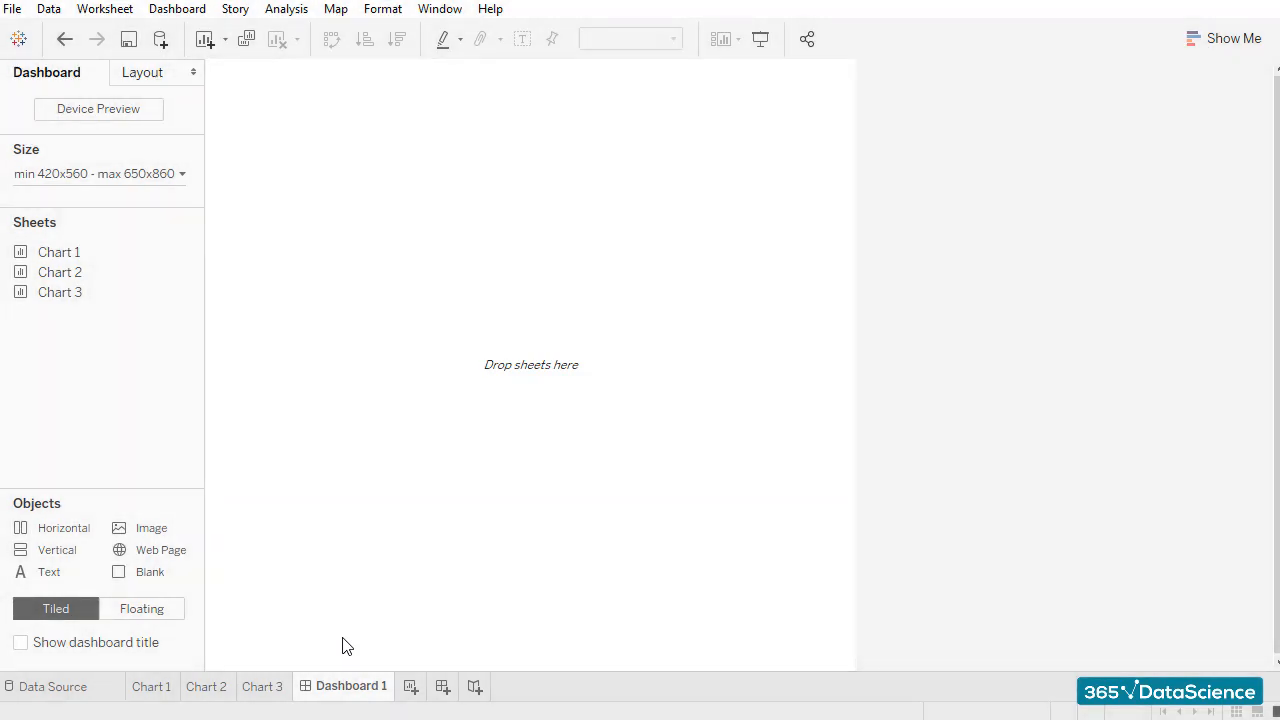
pyautogui.moveTo(220, 220)
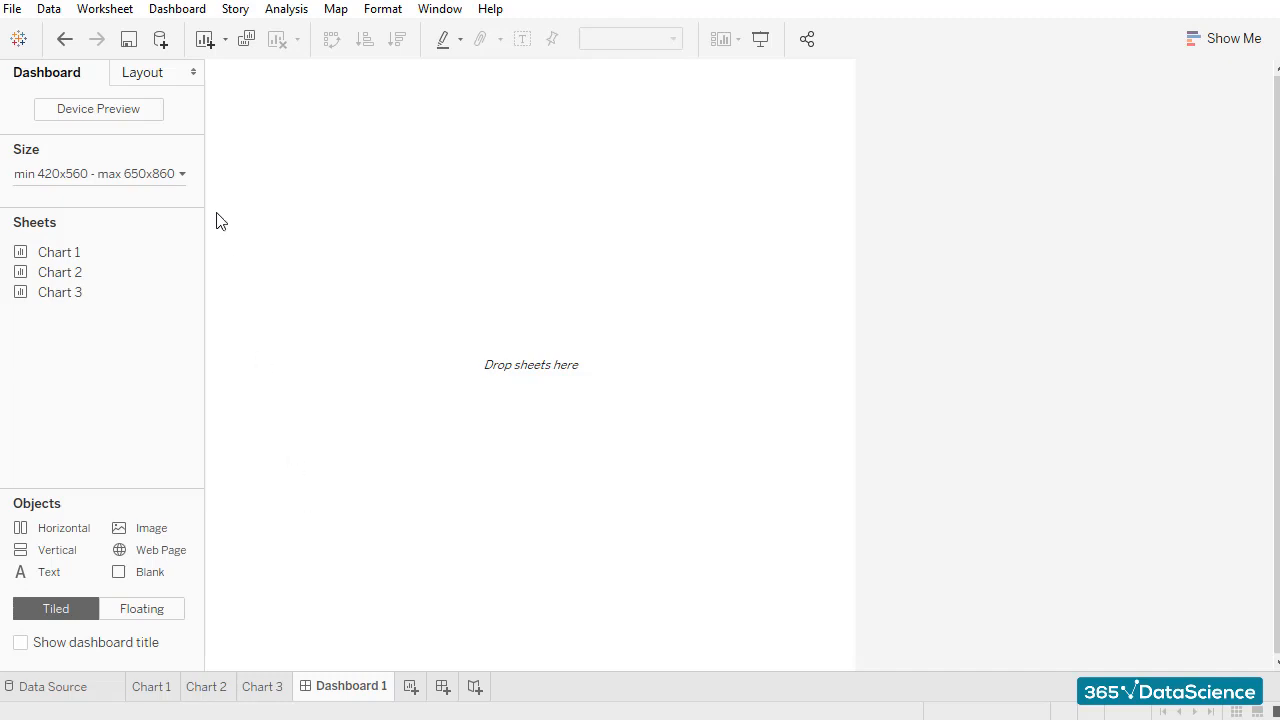
pyautogui.click(98, 172)
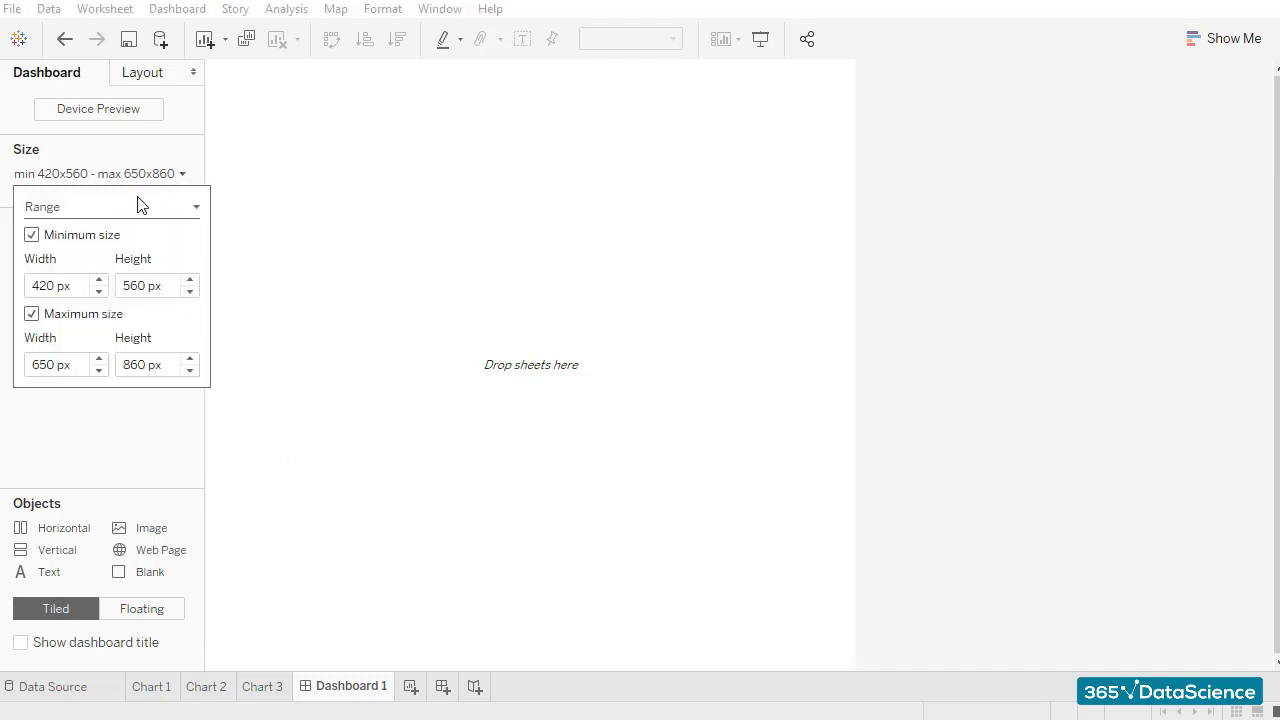
pyautogui.click(56, 284)
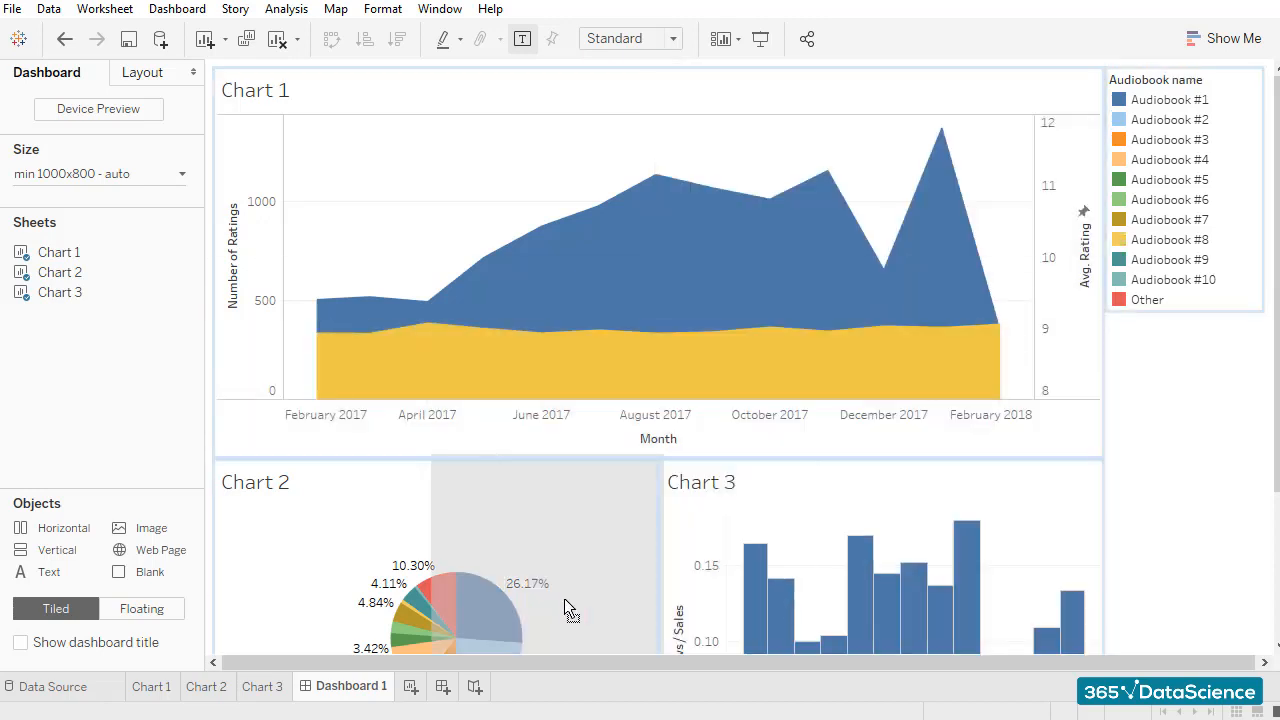
# Step: Scroll down the dashboard to reach the area below the Chart 2 pie
pyautogui.scroll(-3)
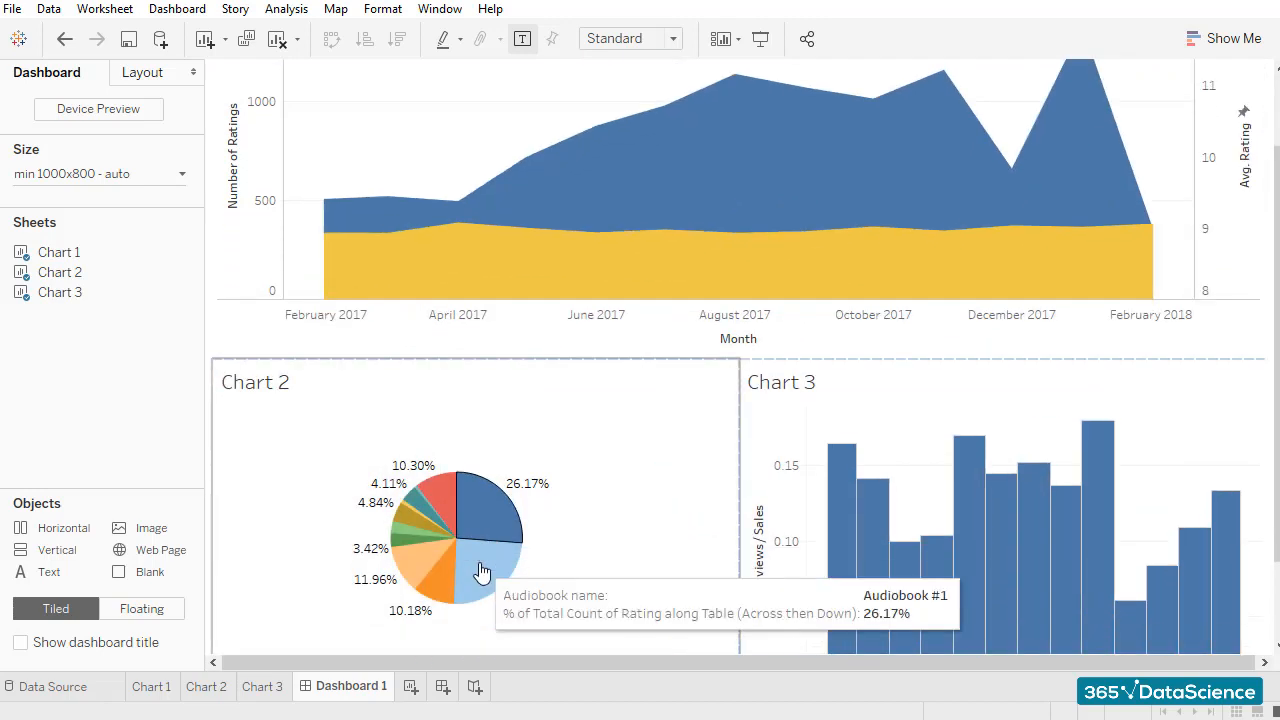
pyautogui.scroll(-3)
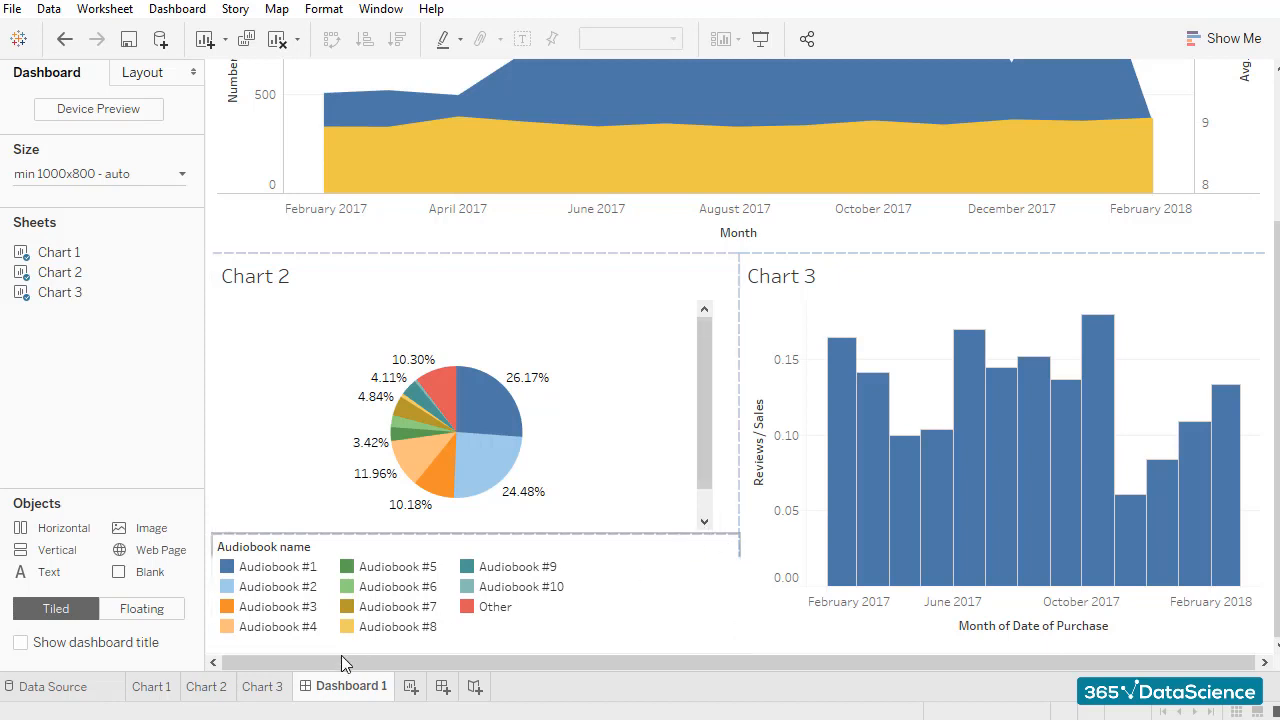
# Step: Inspect the Chart 2 pie worksheet, then return to Dashboard 1
pyautogui.click(206, 686)
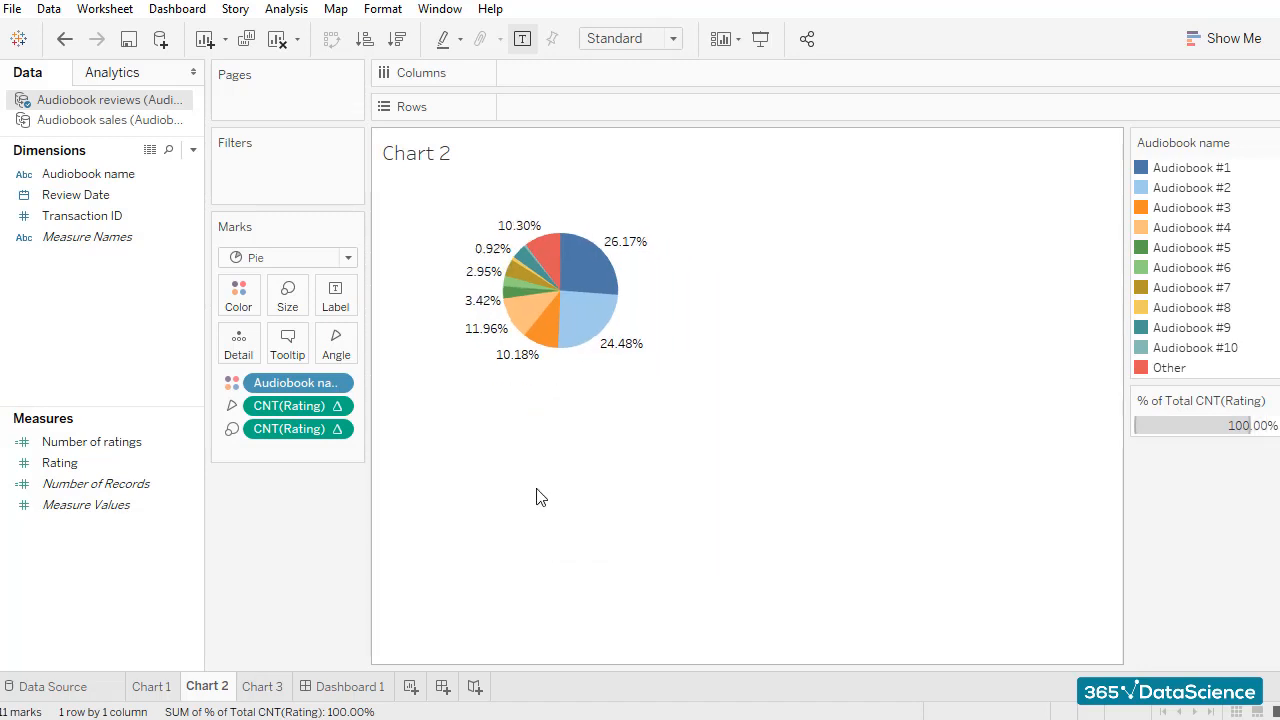
pyautogui.click(350, 686)
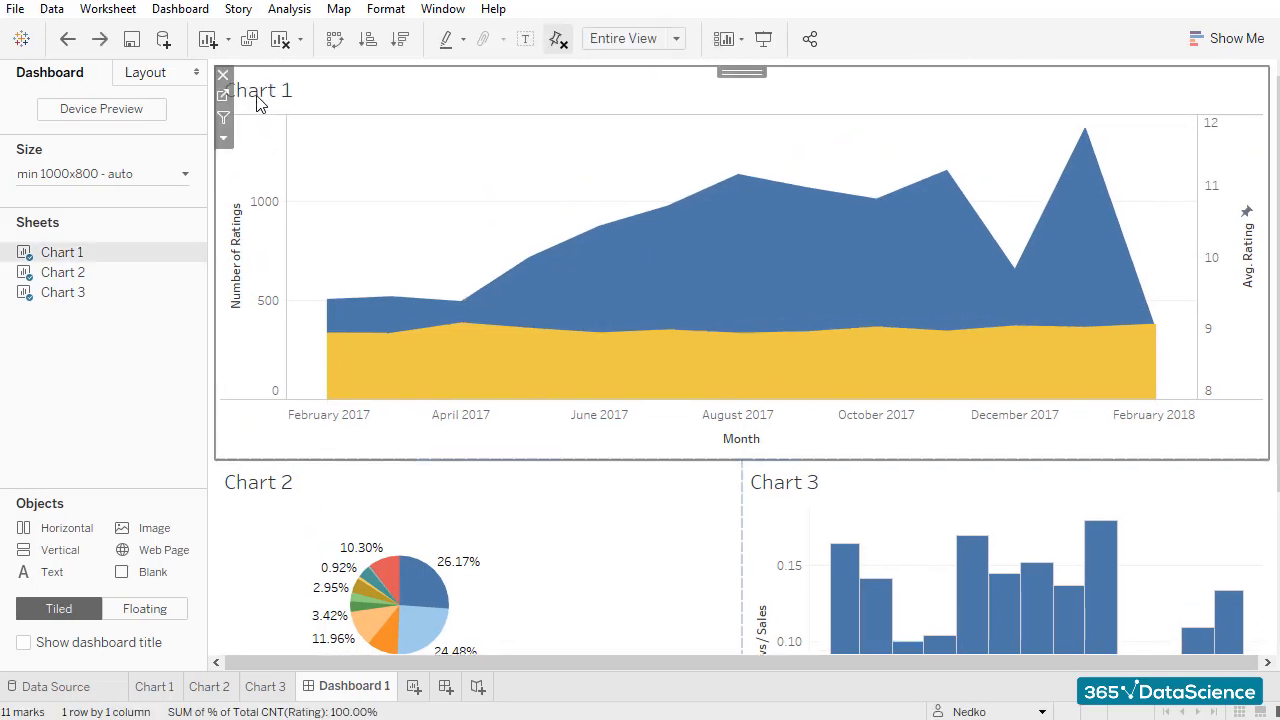
# Step: Retitle Chart 1 "Number of reviews and average rating" in 11-pt bold
pyautogui.doubleClick(264, 90)
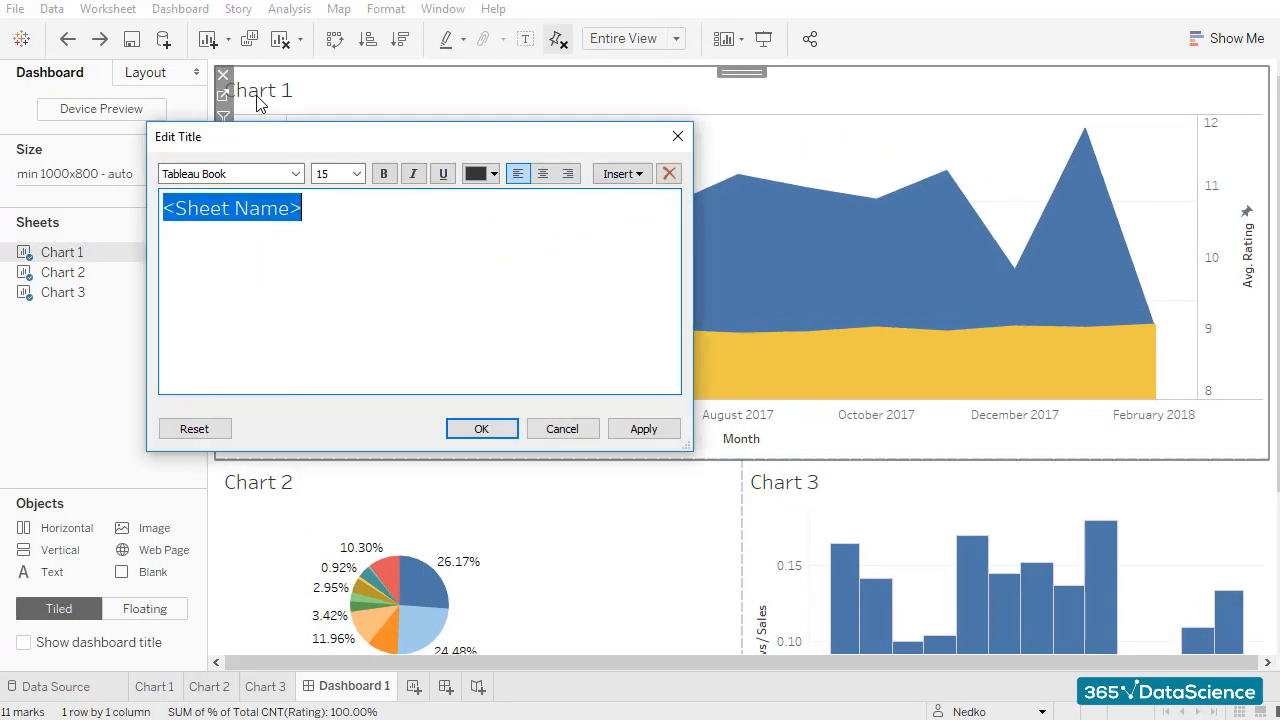
pyautogui.write('Number of reviews')
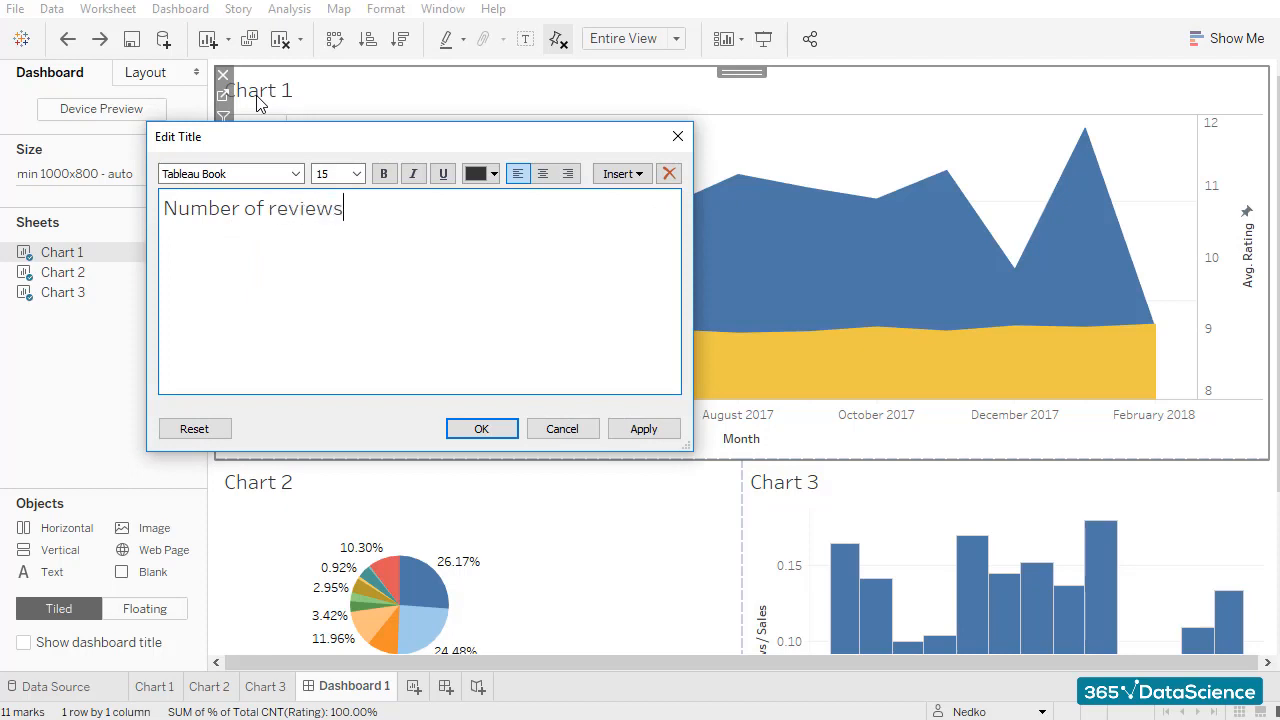
pyautogui.write('and average rating')
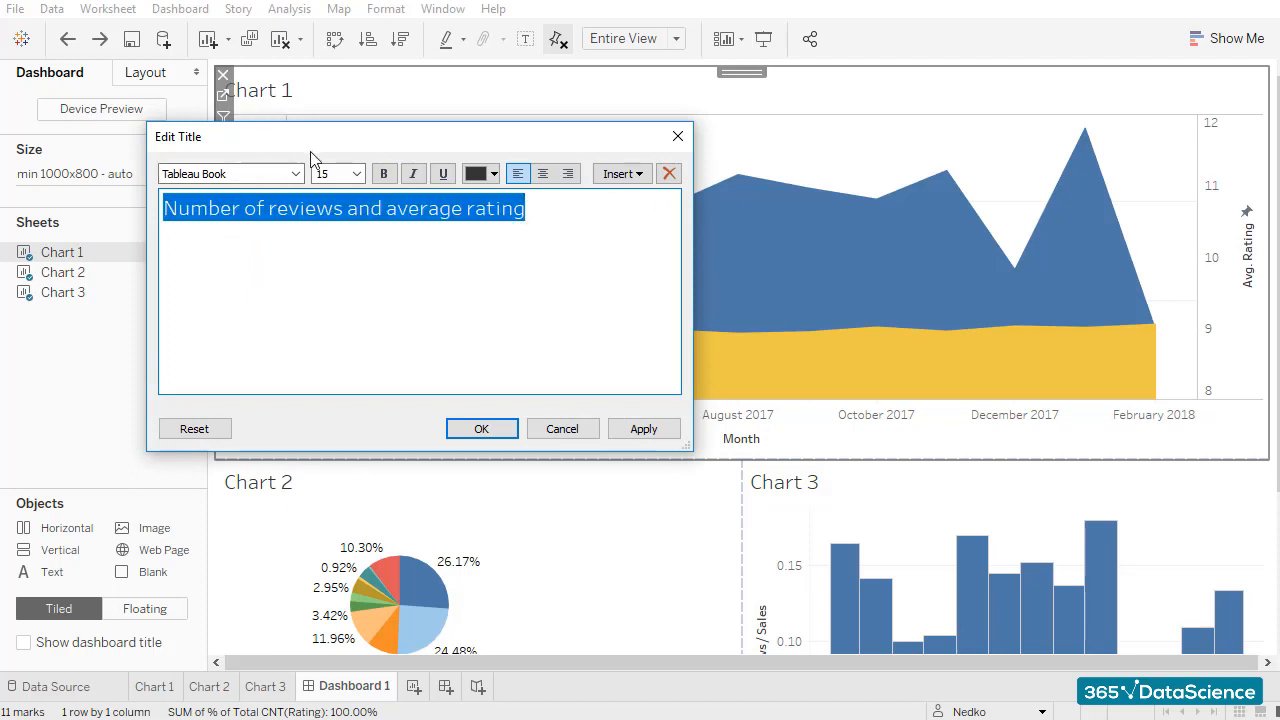
pyautogui.click(356, 172)
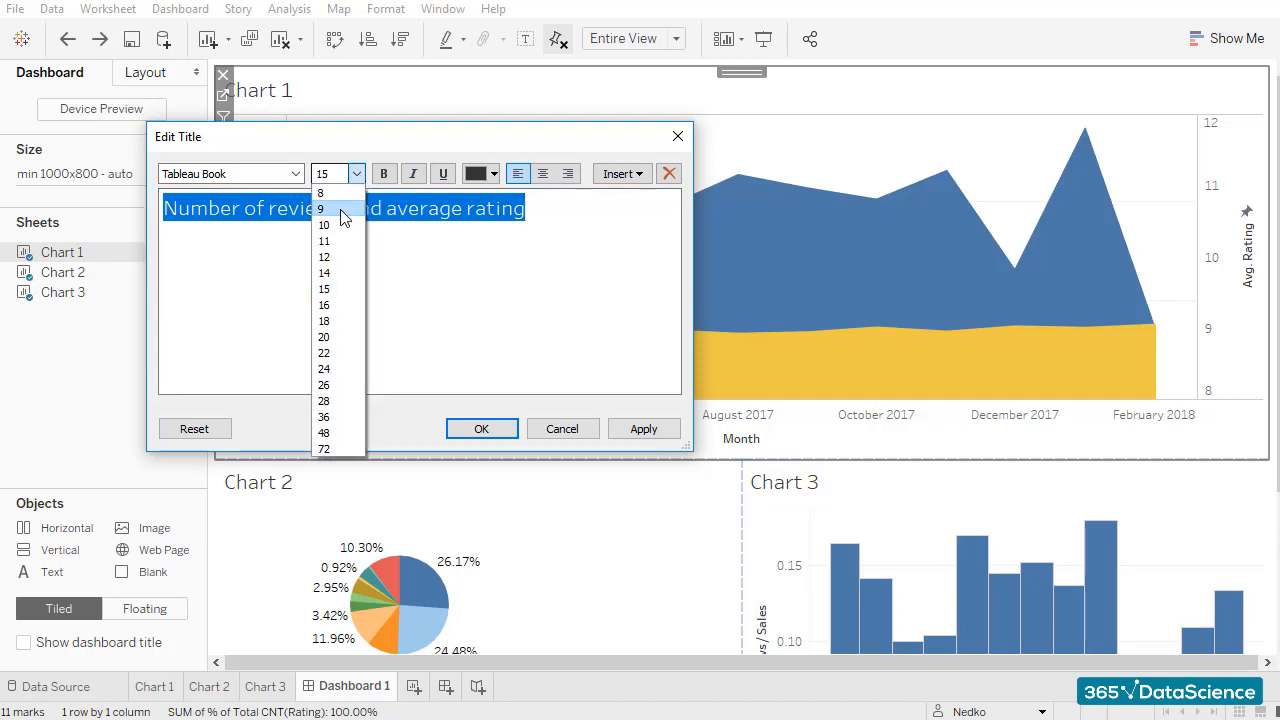
pyautogui.click(324, 240)
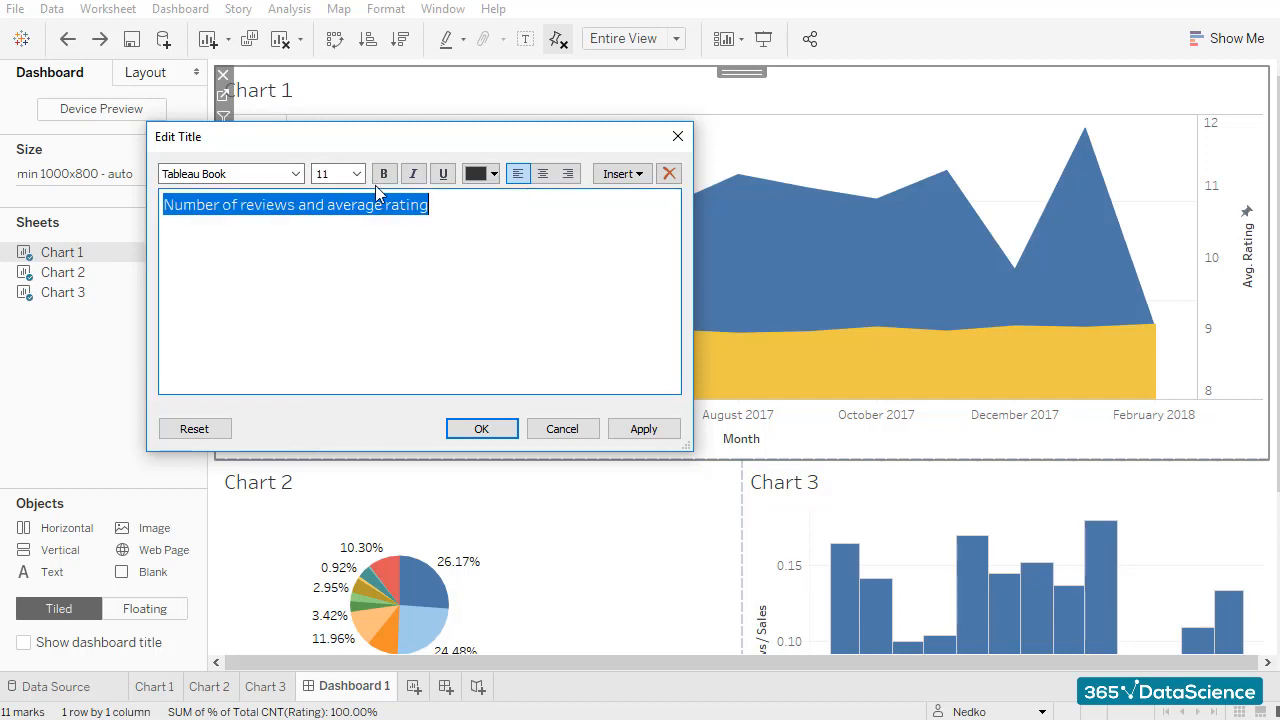
pyautogui.click(480, 428)
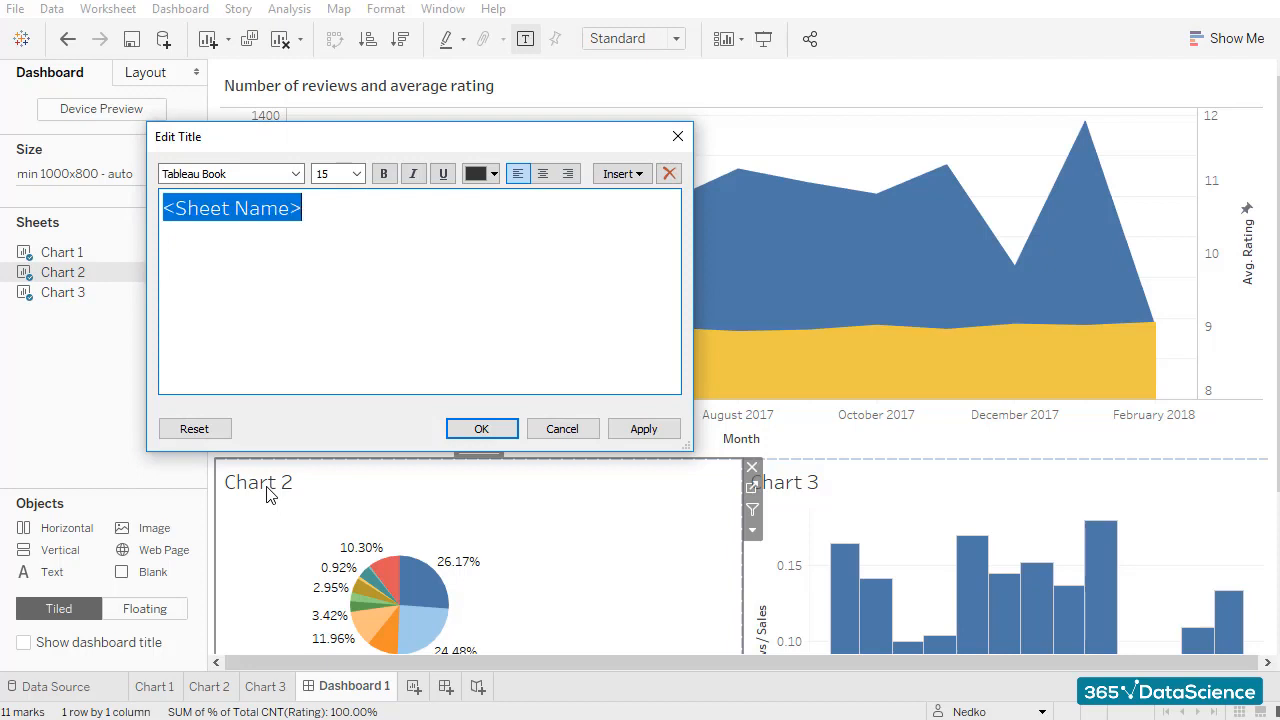
# Step: Retitle the pie chart "Number of reviews by audiobook" in bold
pyautogui.write('Numb')
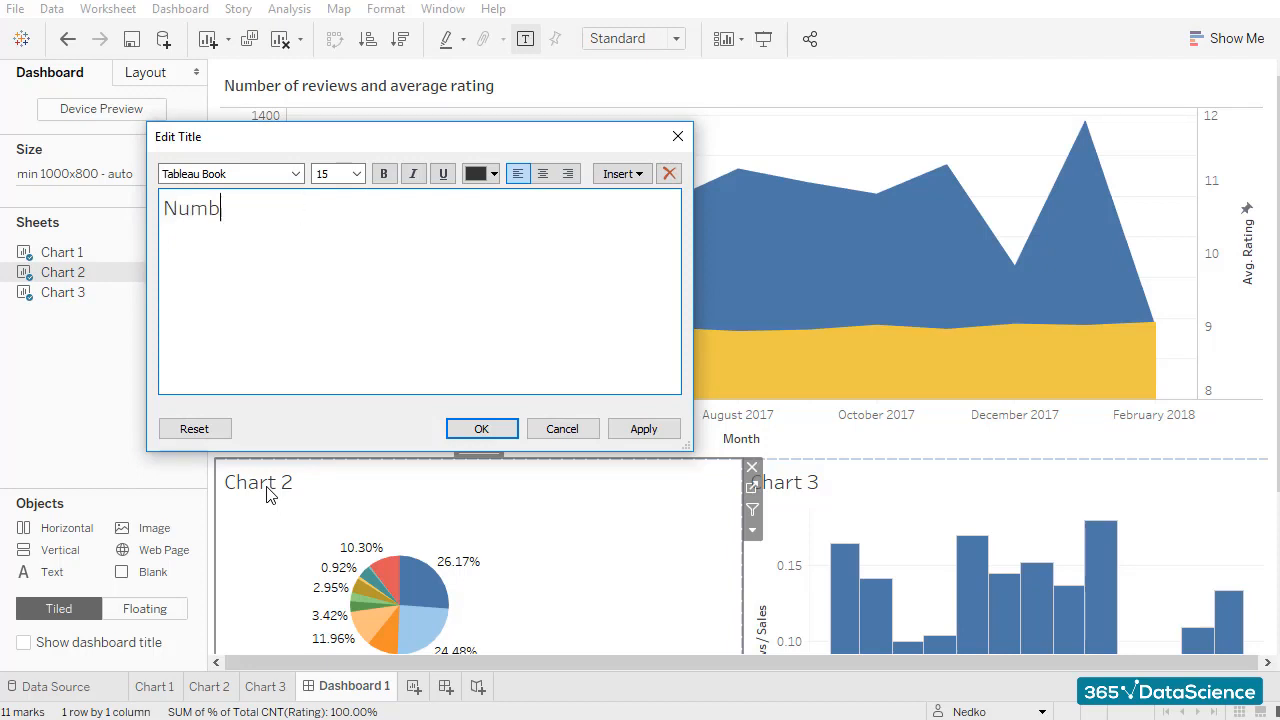
pyautogui.write('er of review')
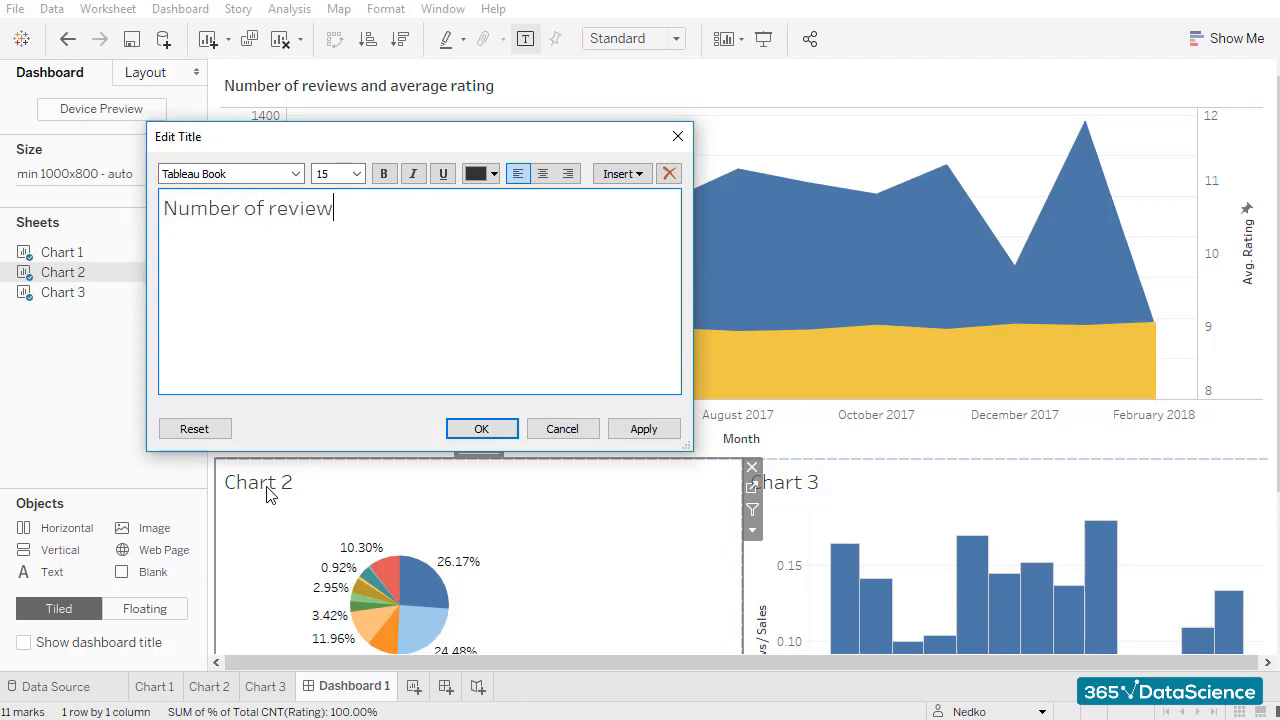
pyautogui.write('s by audio')
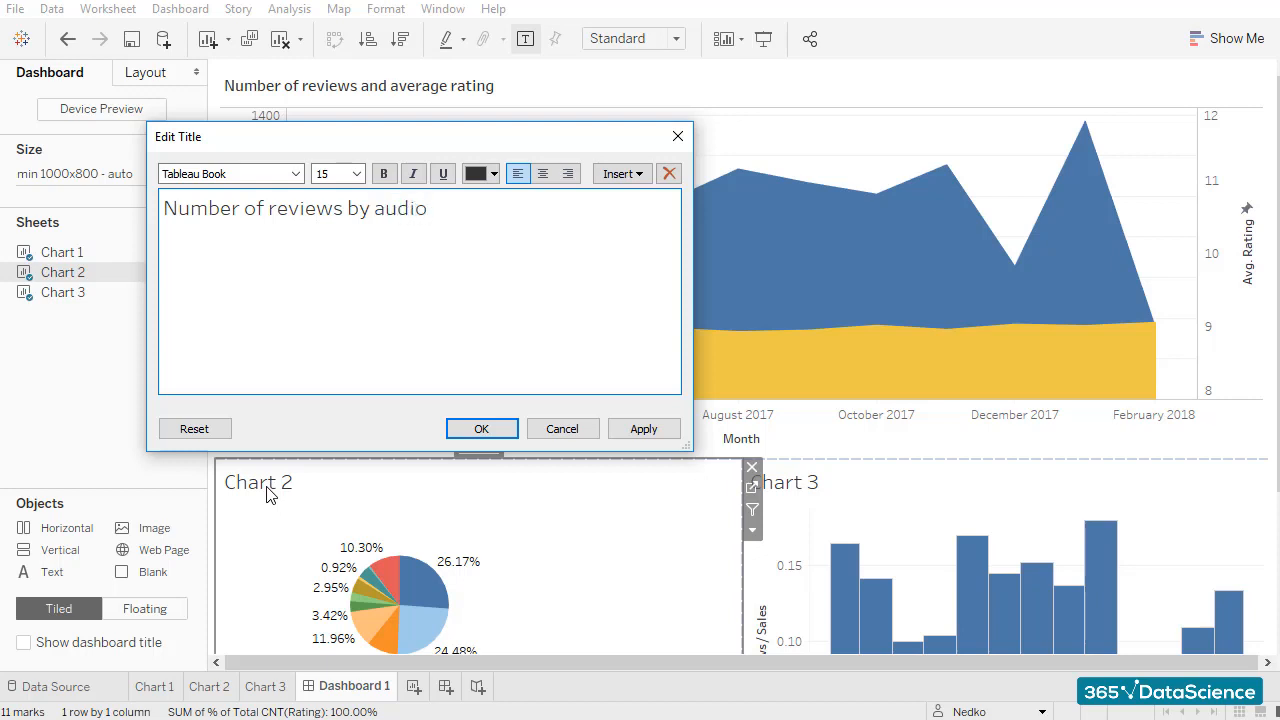
pyautogui.write('book')
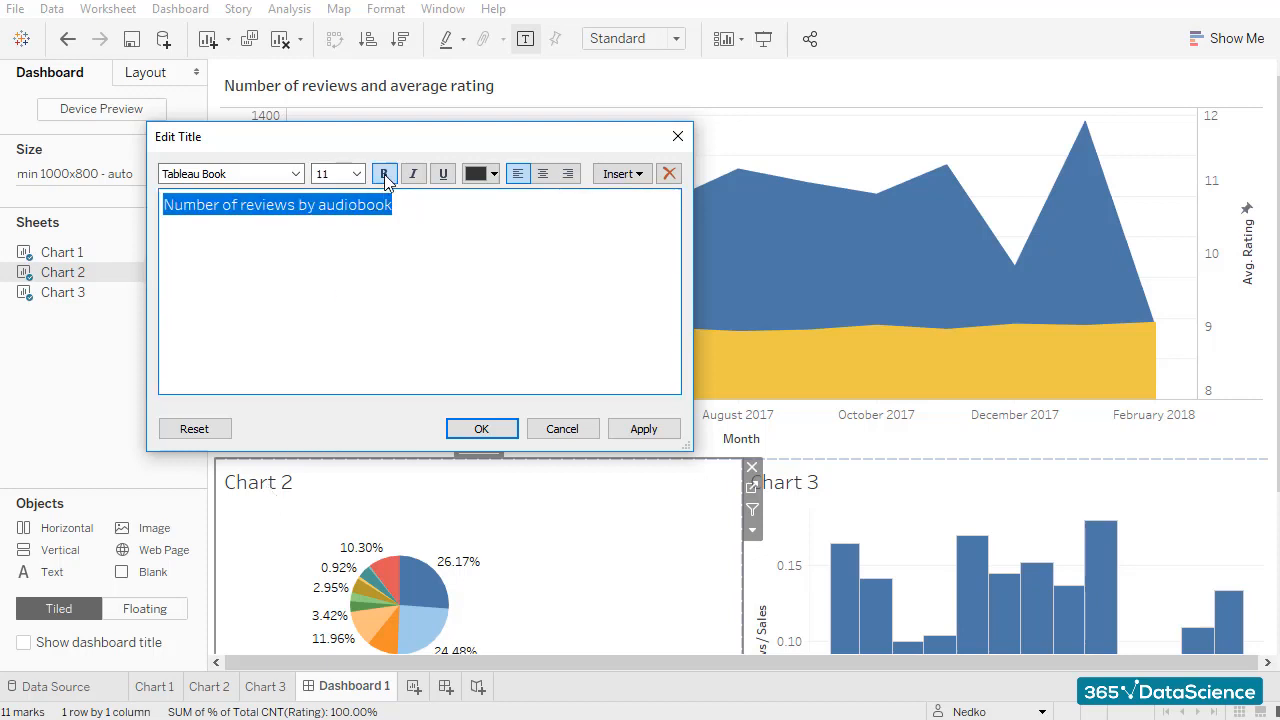
pyautogui.click(480, 428)
pyautogui.write('Ra')
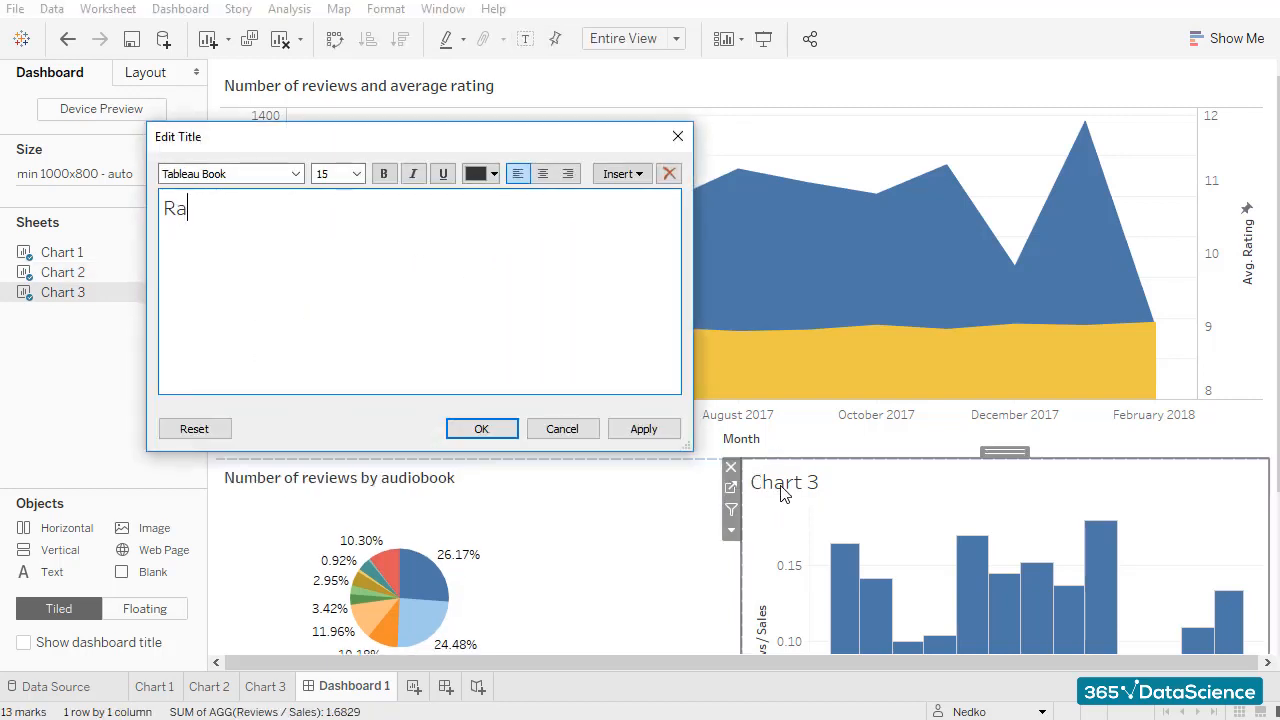
# Step: Retitle the bar chart "Ratio of reviews to sales" in bold
pyautogui.write('tio of review')
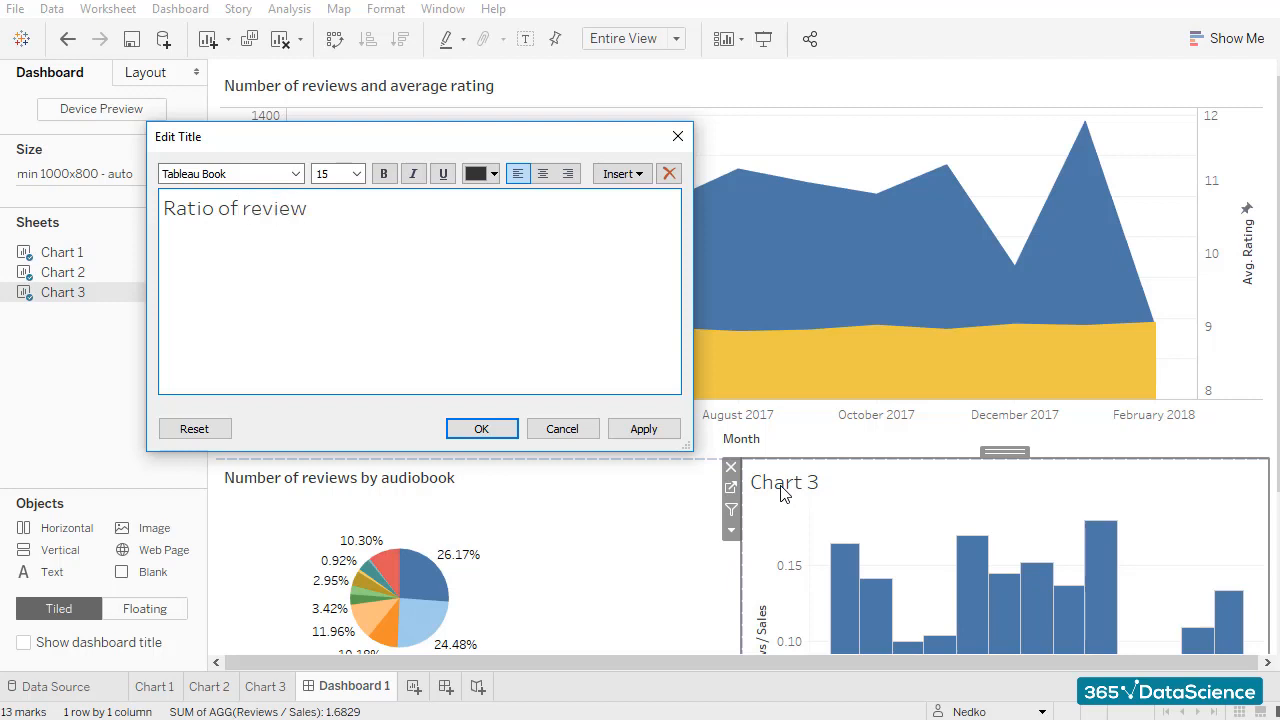
pyautogui.write('s to sales')
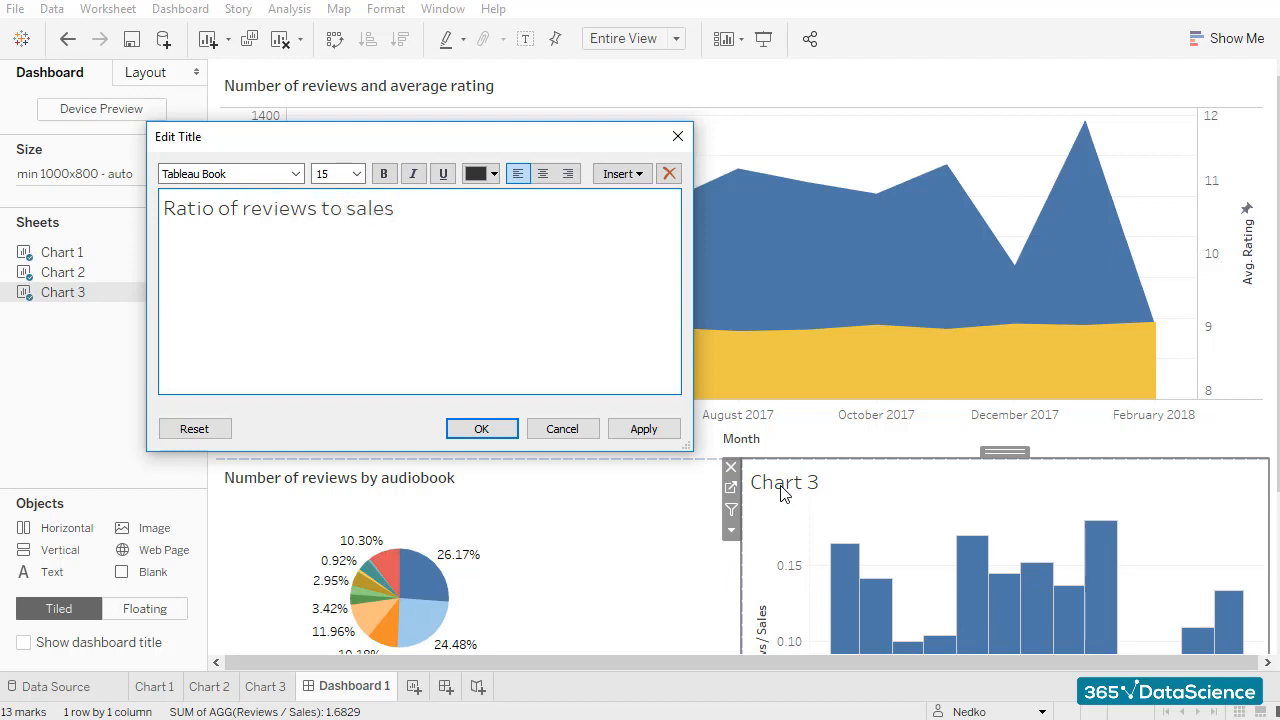
pyautogui.tripleClick(276, 204)
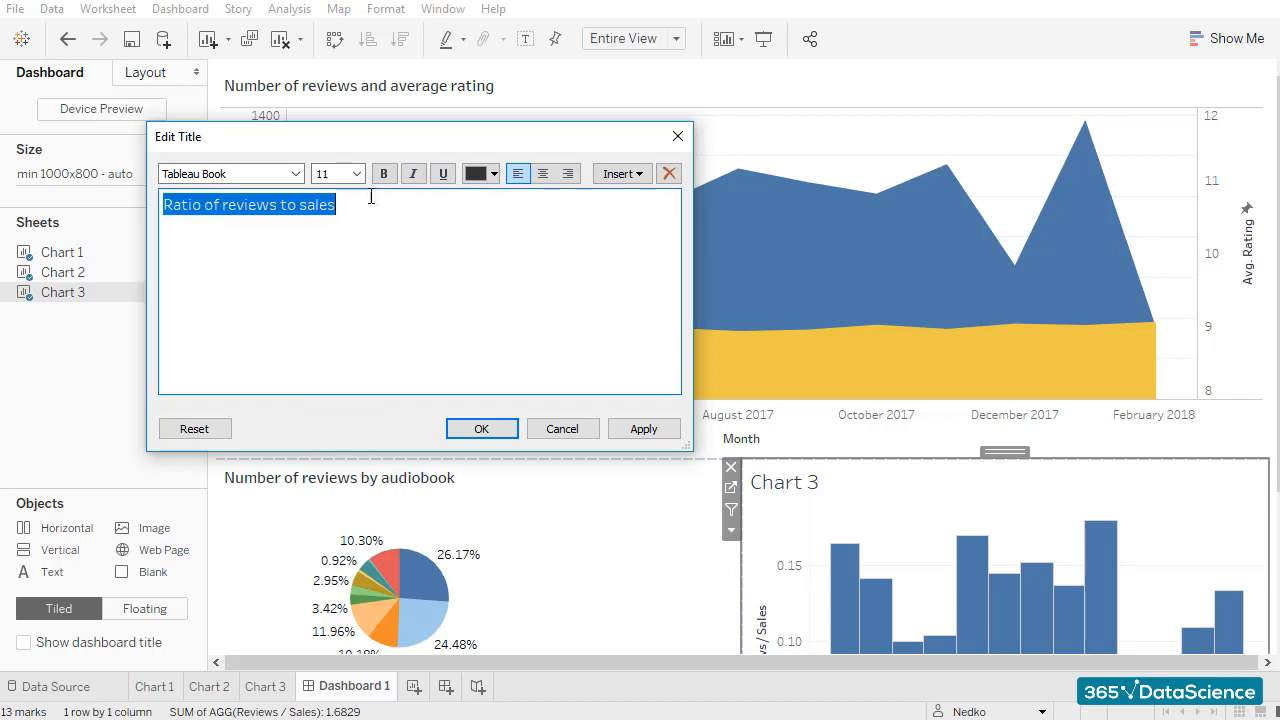
pyautogui.click(480, 428)
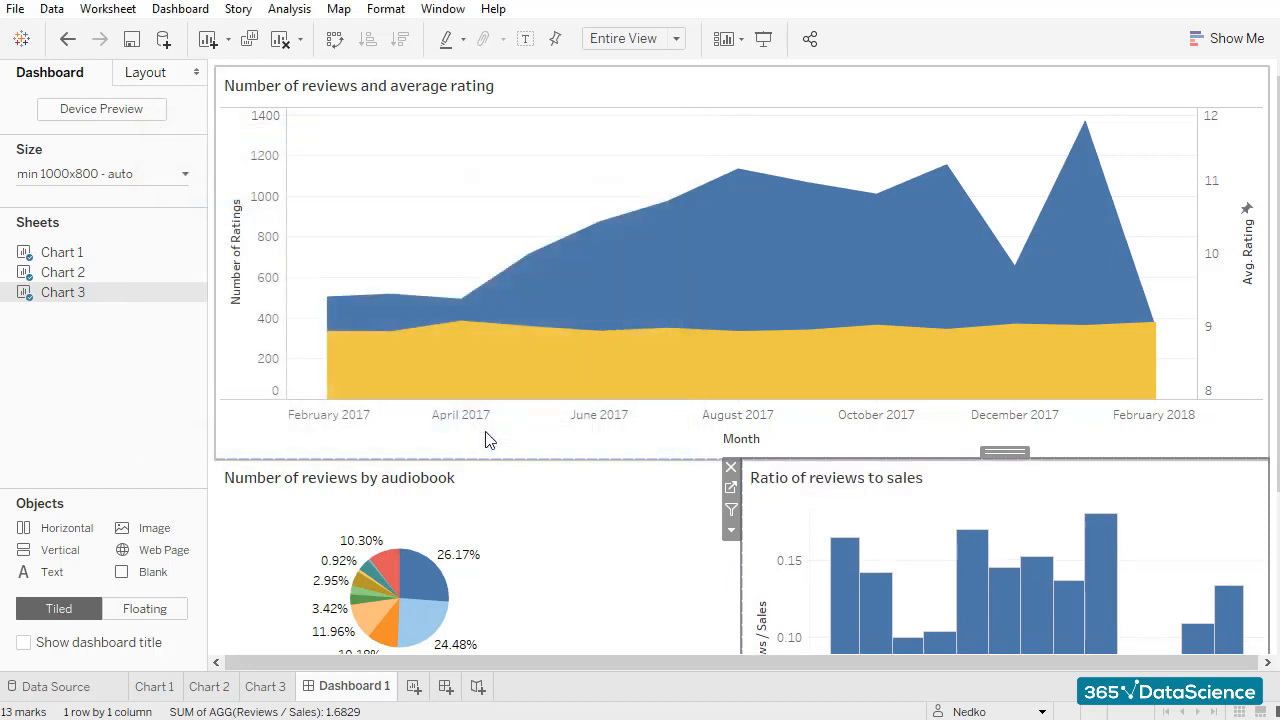
pyautogui.scroll(-3)
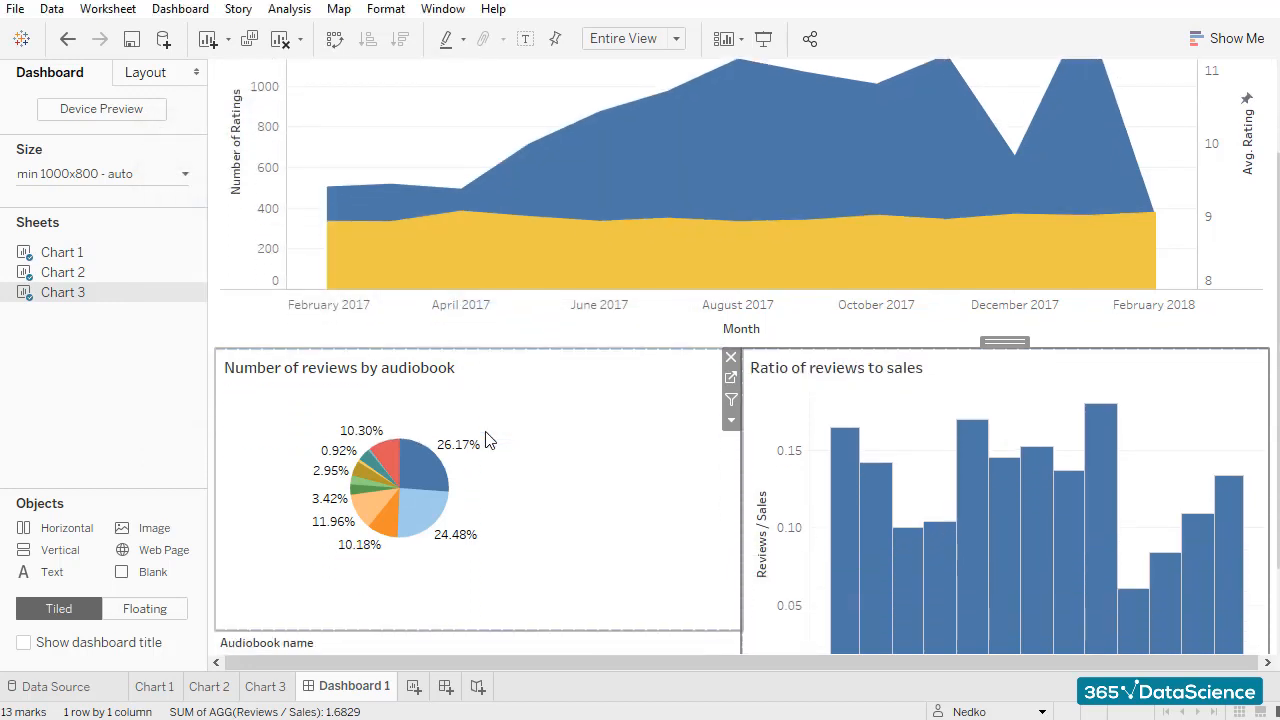